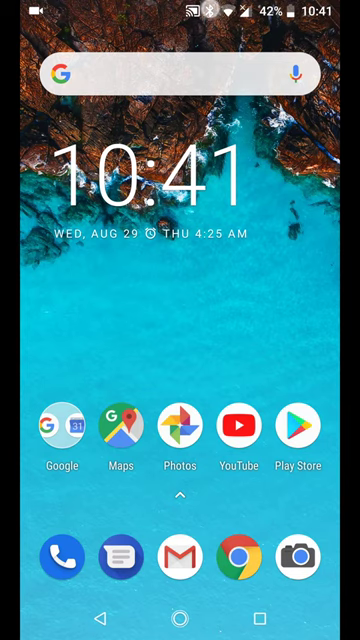
Step: Dismiss the notification shade and swipe the home screen to reach the Play Store icon
scroll(down, 3)
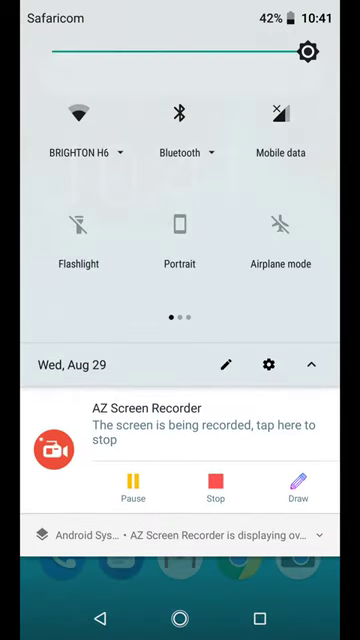
scroll(left, 3)
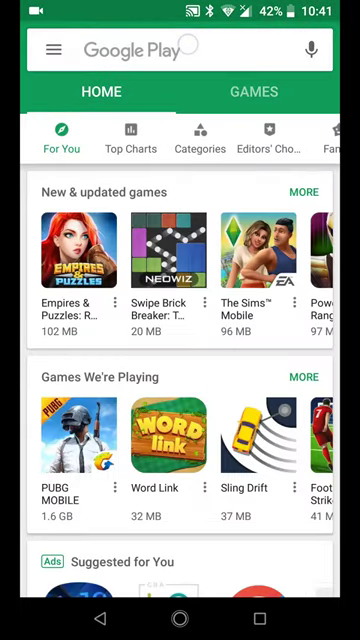
Step: Search 'eye care' and view the installed Blue Light Filter - Night Mode listing
text(eye care)
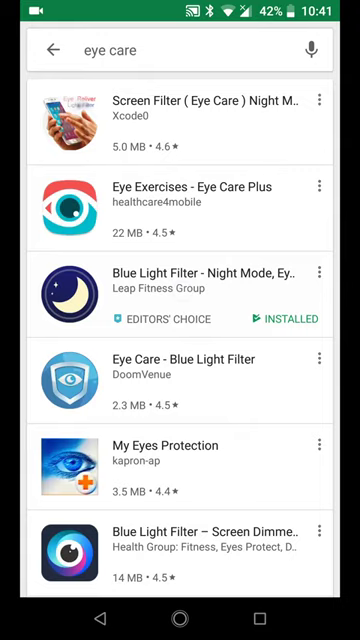
click(180, 280)
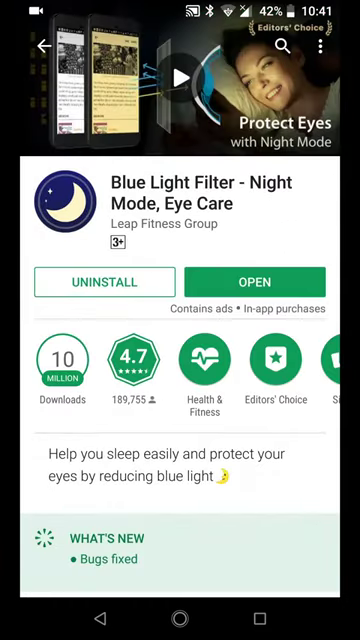
click(256, 280)
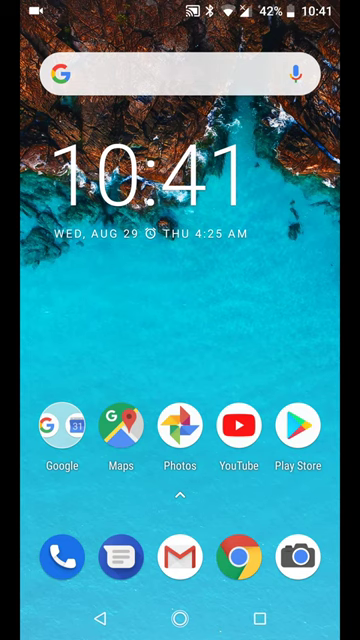
Step: Launch Twitter from the app drawer and scroll through its timeline feed
scroll(up, 3)
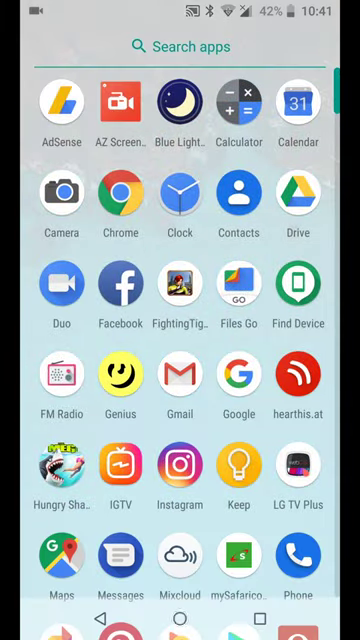
scroll(down, 3)
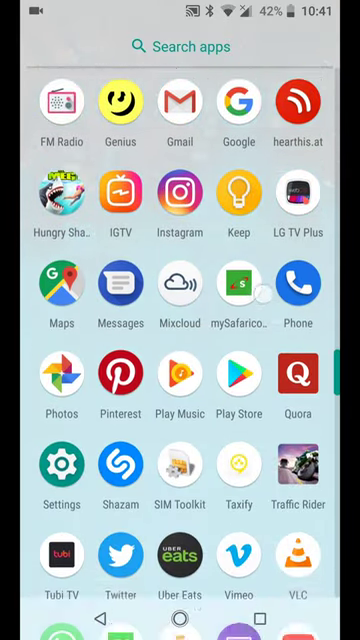
click(122, 556)
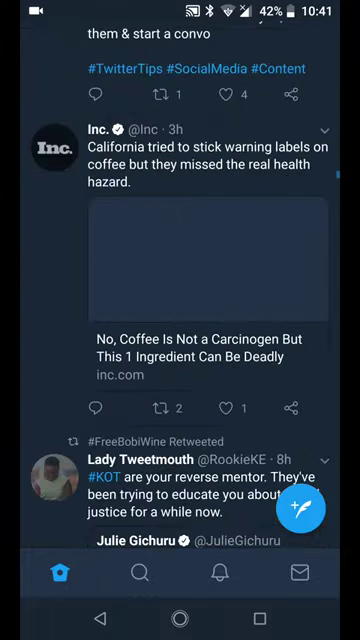
scroll(down, 3)
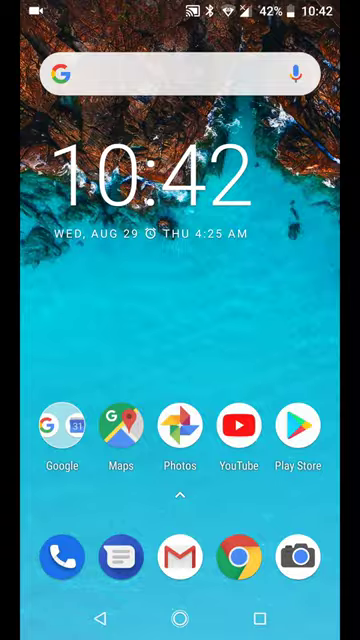
Step: Launch Blue Light Filter from its home screen icon, landing on the Google Go interstitial ad
click(236, 432)
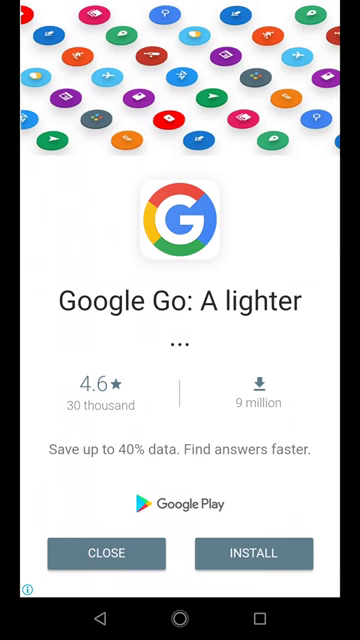
Step: Dismiss the ad, then set filter intensity to 68% and screen dim to 40% at 3200K
click(106, 552)
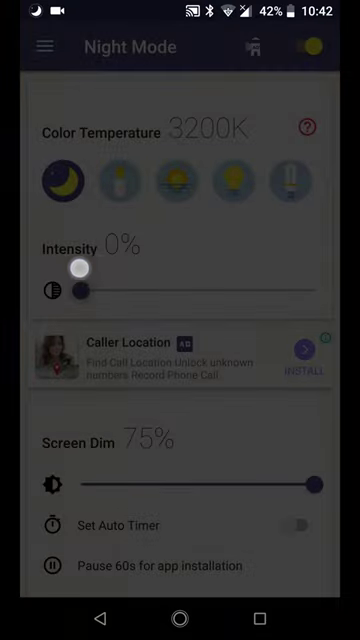
drag(78, 288, 212, 288)
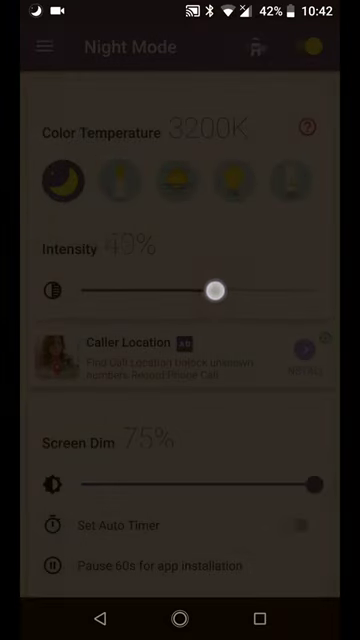
drag(212, 290, 262, 290)
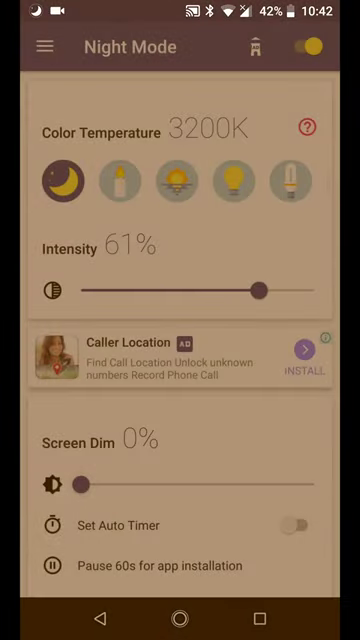
drag(80, 482, 324, 482)
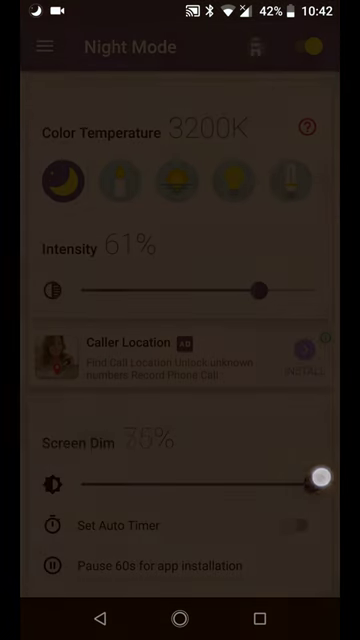
drag(320, 484, 204, 484)
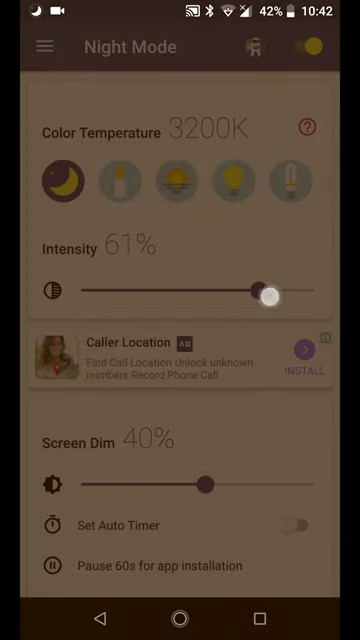
drag(270, 290, 284, 290)
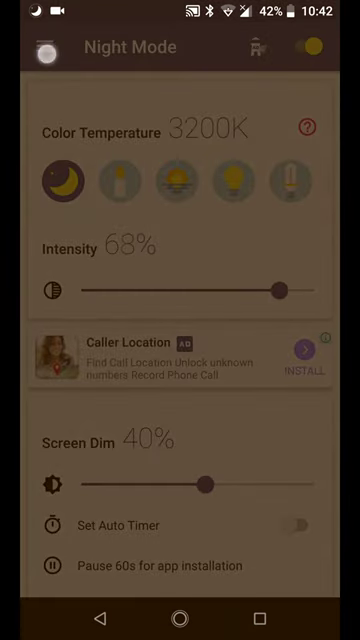
click(40, 48)
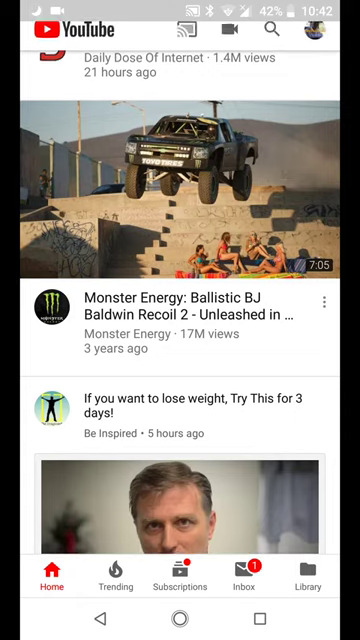
Step: Scroll the YouTube home feed under the amber tint and bring up recent apps
scroll(down, 3)
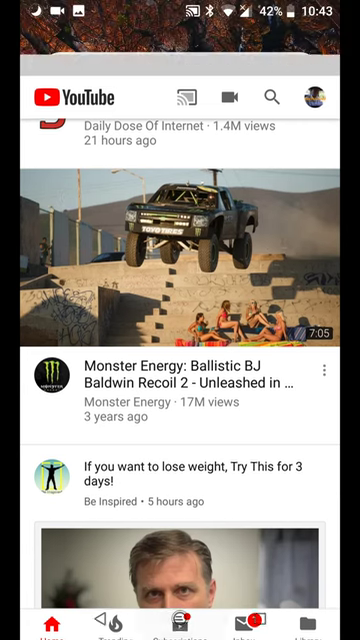
key(home)
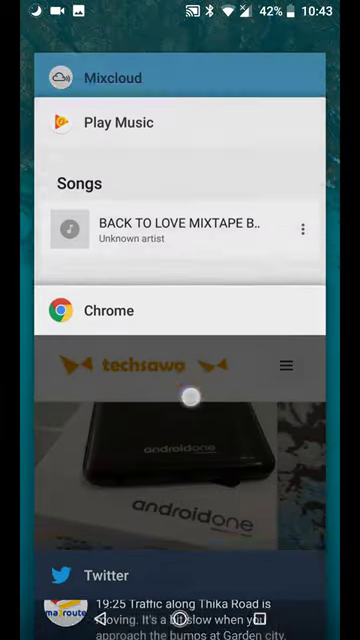
Step: Reopen Blue Light Filter from recents, toggle the night filter on and review its settings
scroll(down, 3)
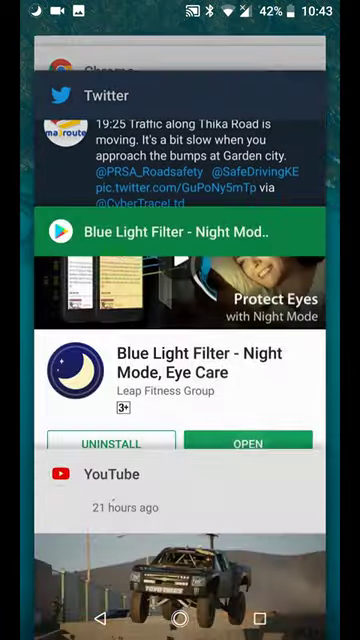
click(244, 444)
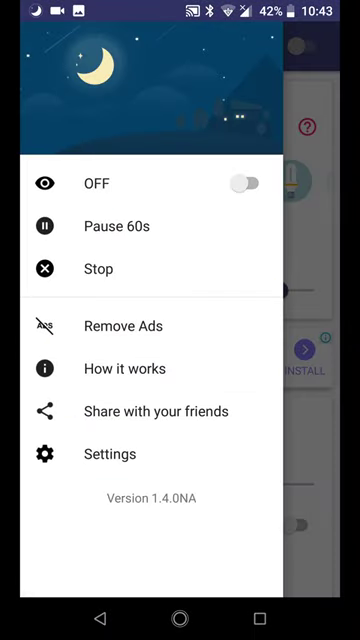
click(244, 182)
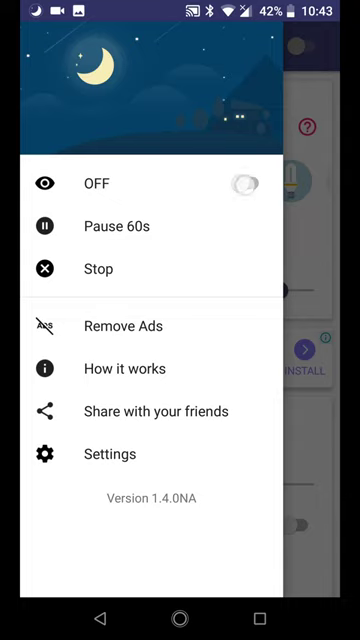
click(240, 184)
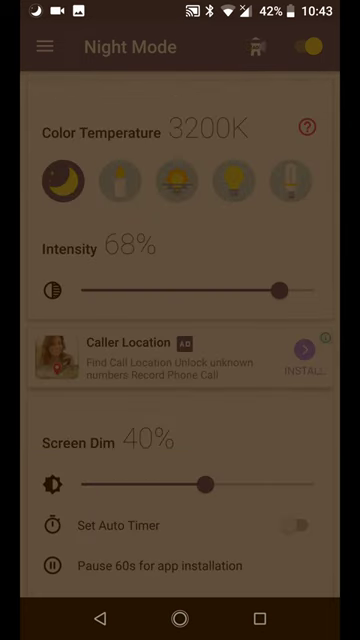
scroll(down, 3)
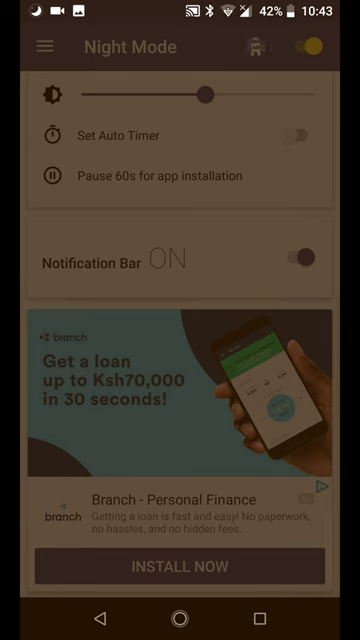